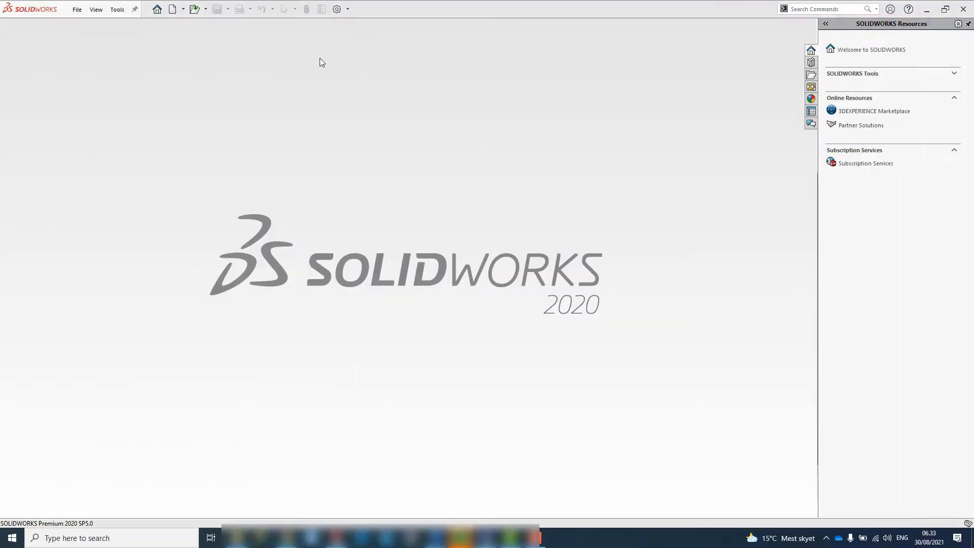
mouse_move(173, 119)
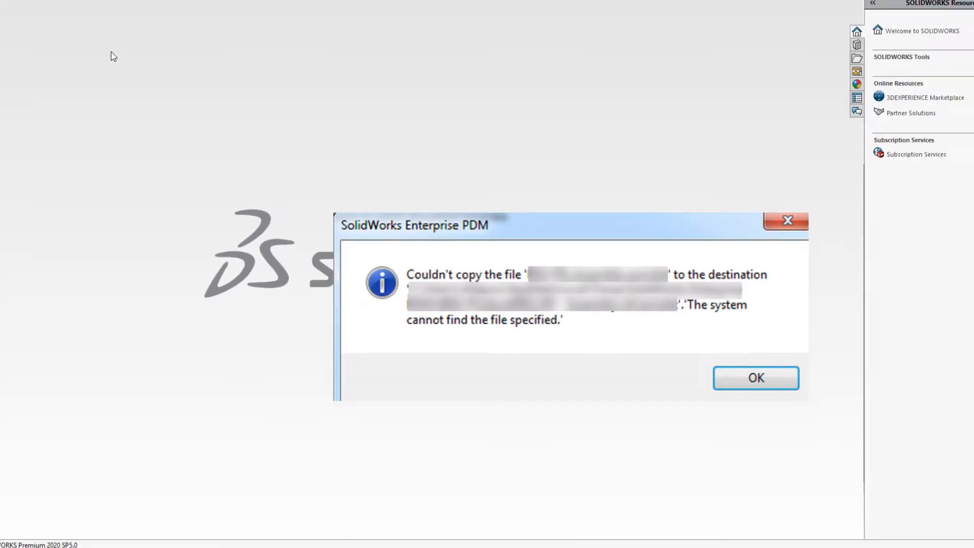
Step: Dismiss the Enterprise PDM 'Couldn't copy the file' message with OK
left_click(754, 378)
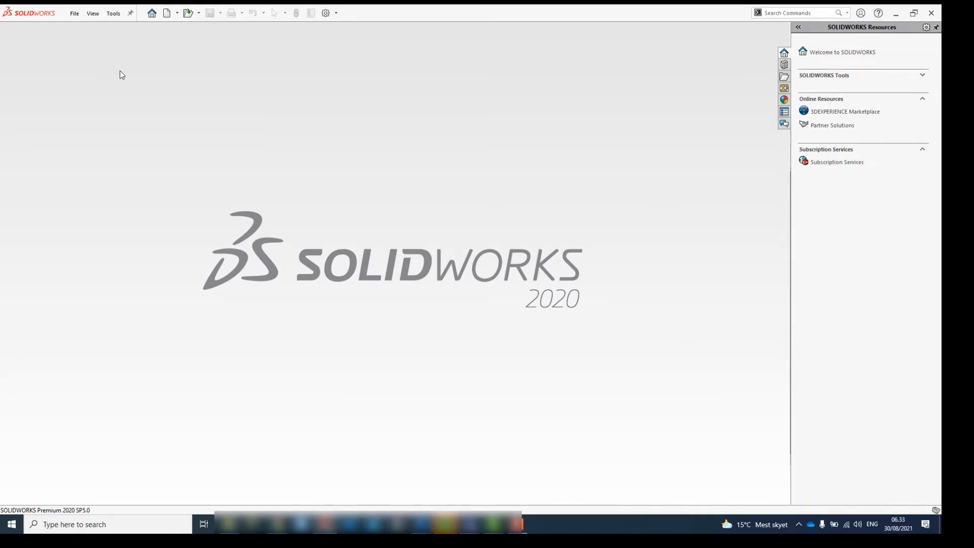
left_click(113, 12)
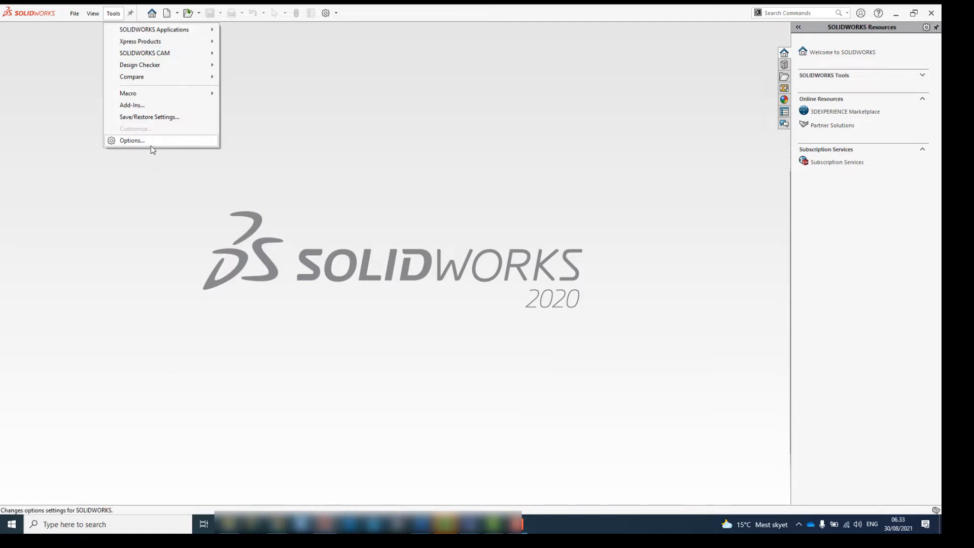
left_click(132, 140)
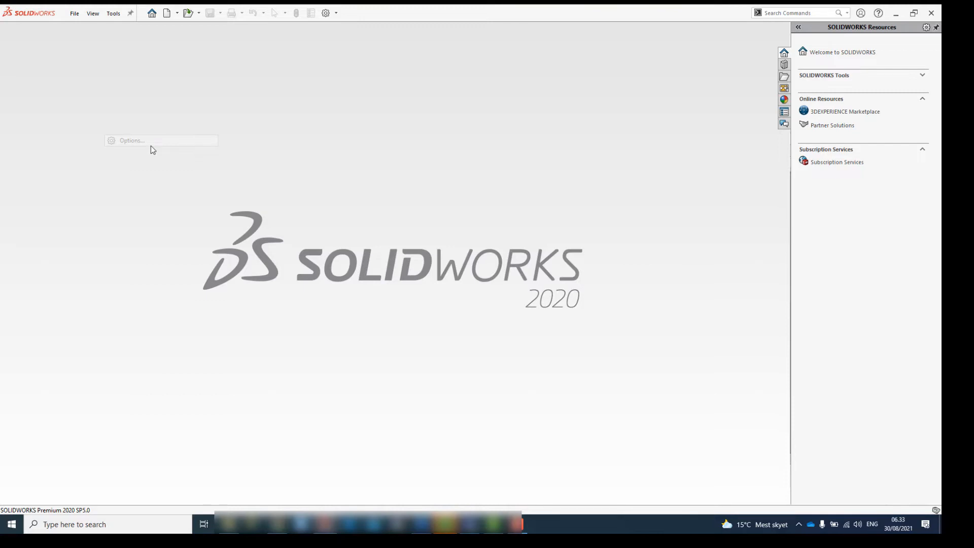
left_click(131, 140)
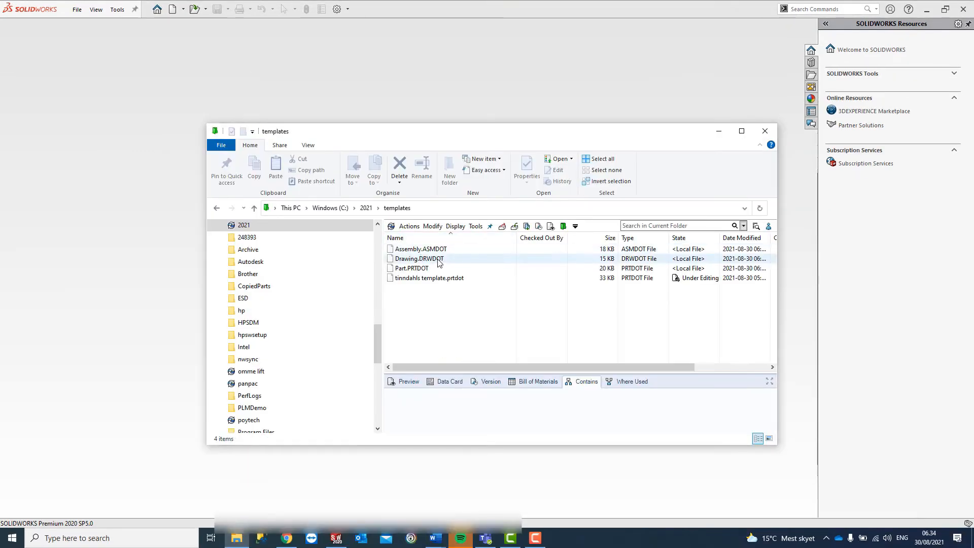
Step: Check the template part's PDM context menu, then go up to the 2021 vault folder
right_click(427, 277)
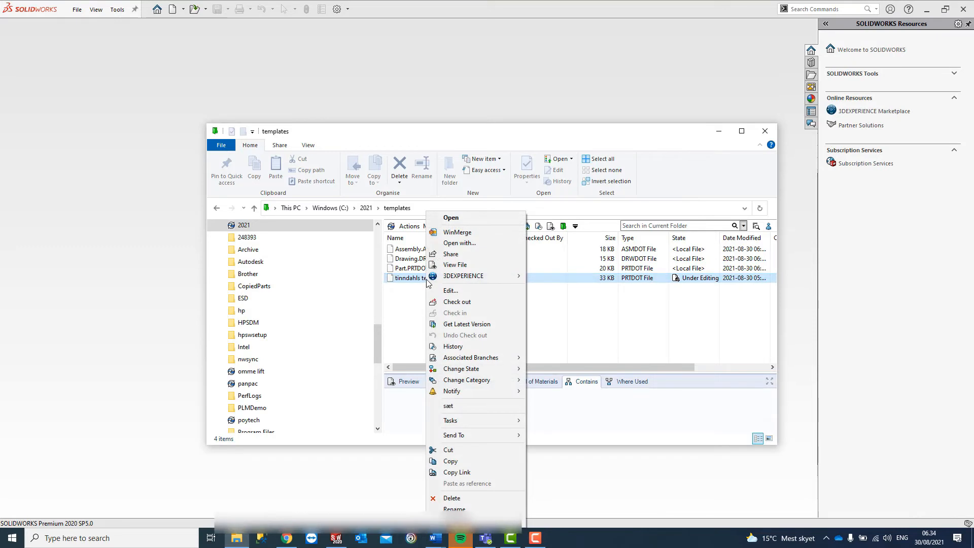
mouse_move(455, 312)
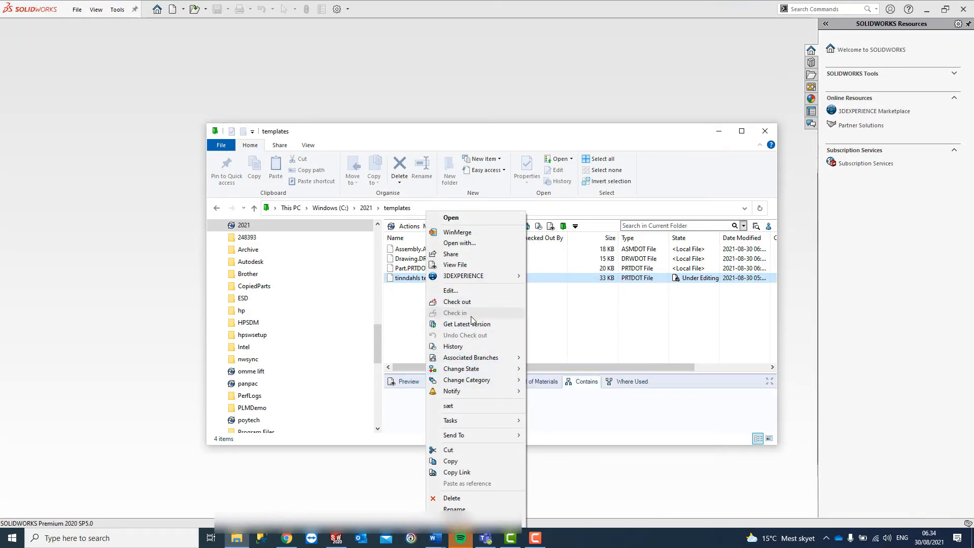
left_click(366, 207)
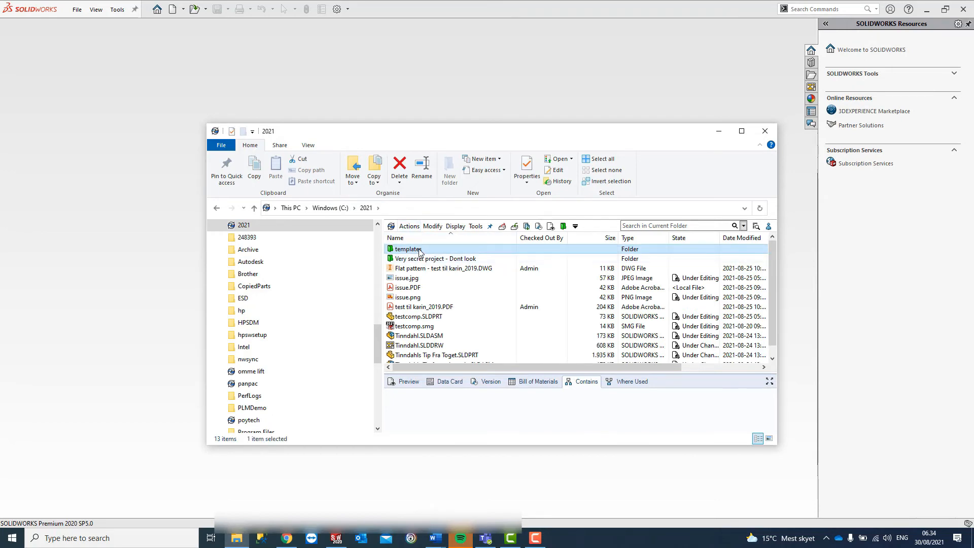
Step: Get Latest Version of the templates folder from the vault and return to SOLIDWORKS
right_click(408, 250)
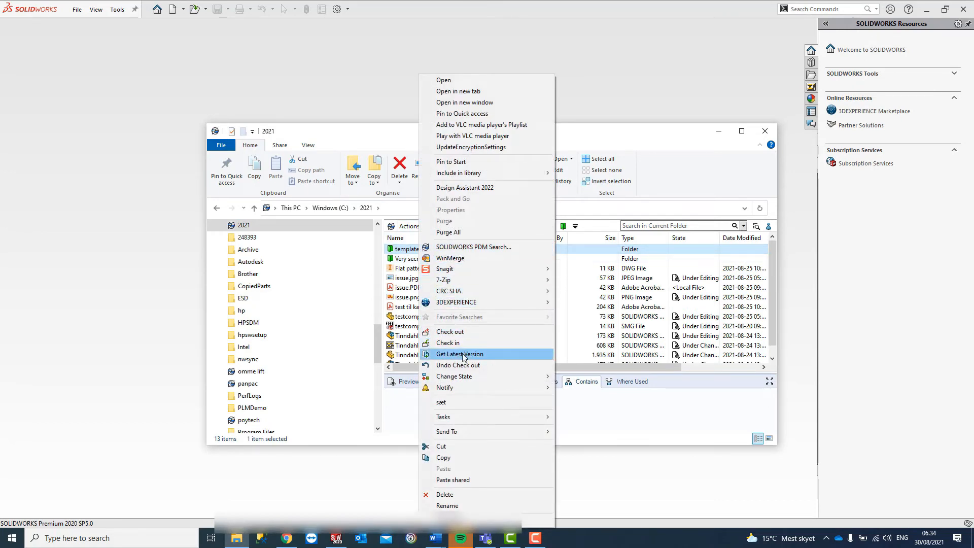
left_click(459, 353)
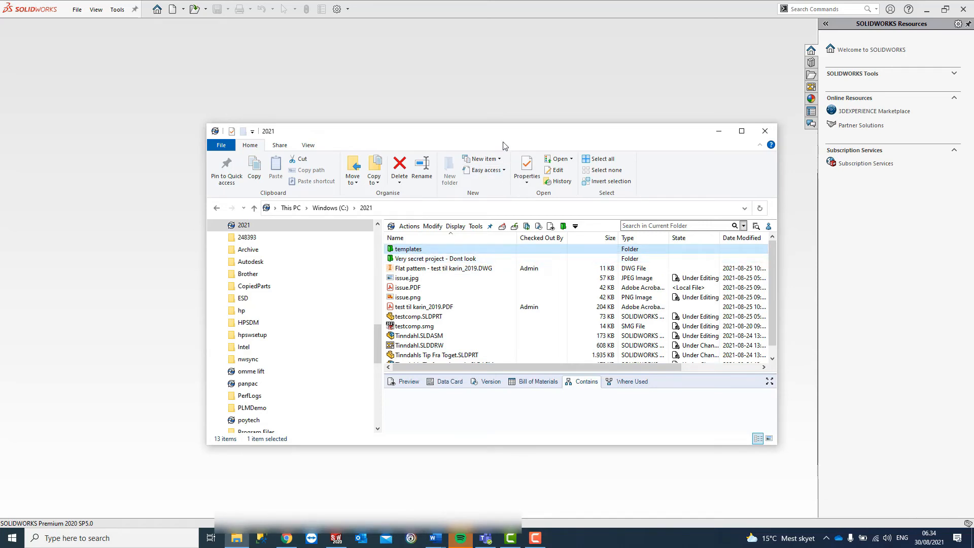
left_click(765, 131)
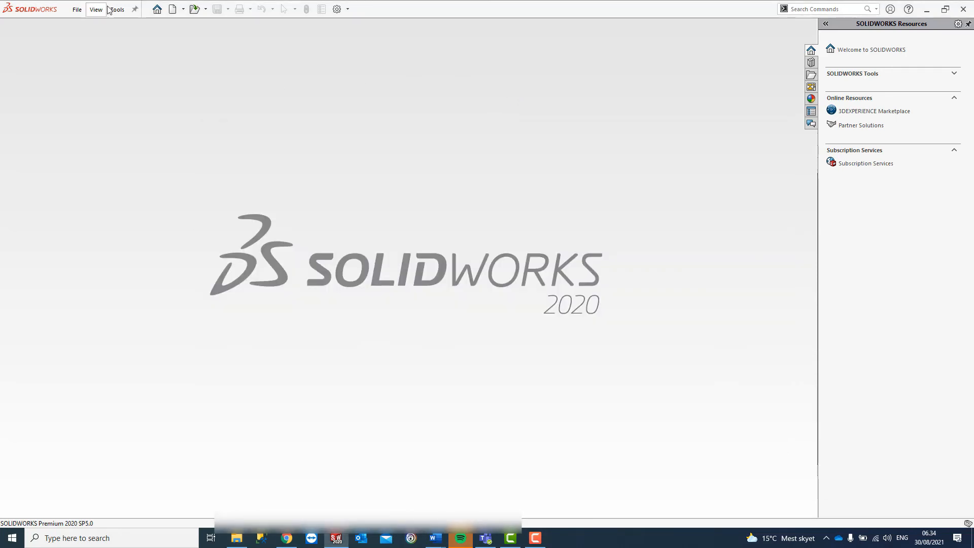